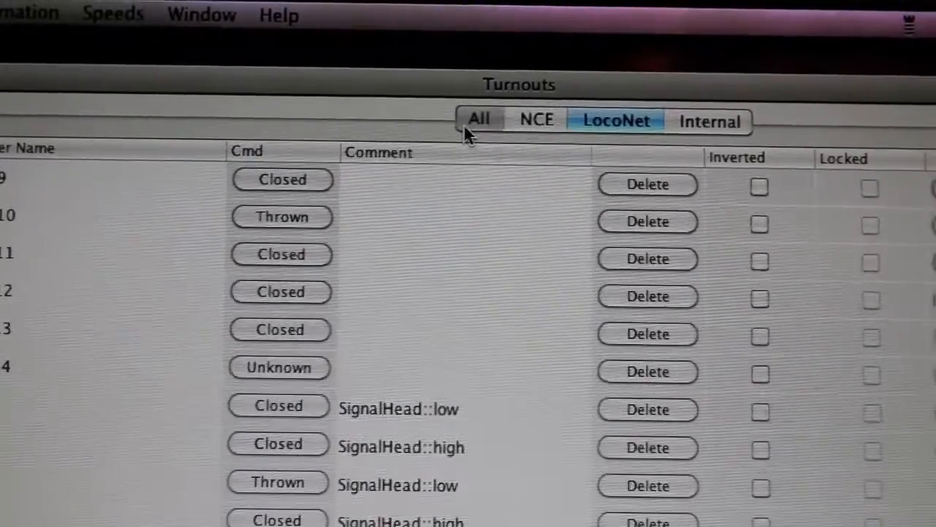
Filter the Turnouts table by system: all, internal only, then all again.
{"action": "left_click", "coordinate": [480, 120]}
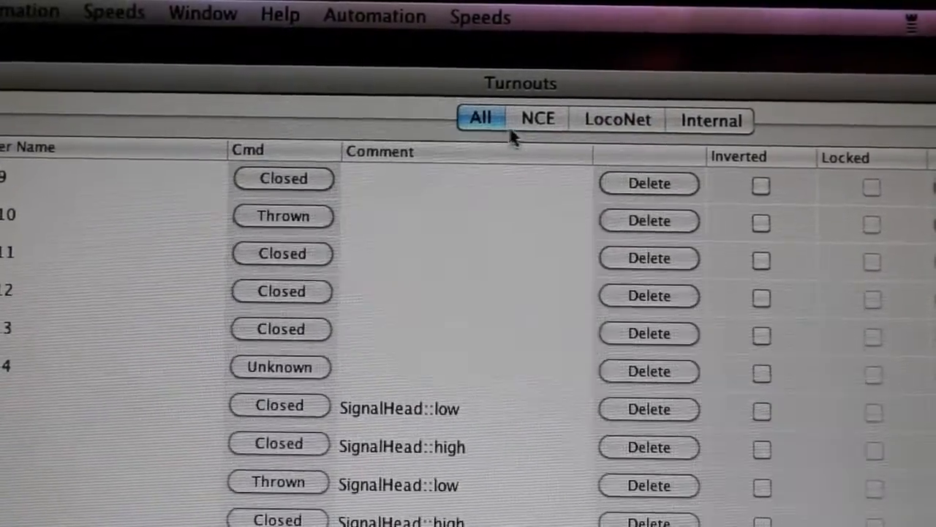
{"action": "left_click", "coordinate": [536, 120]}
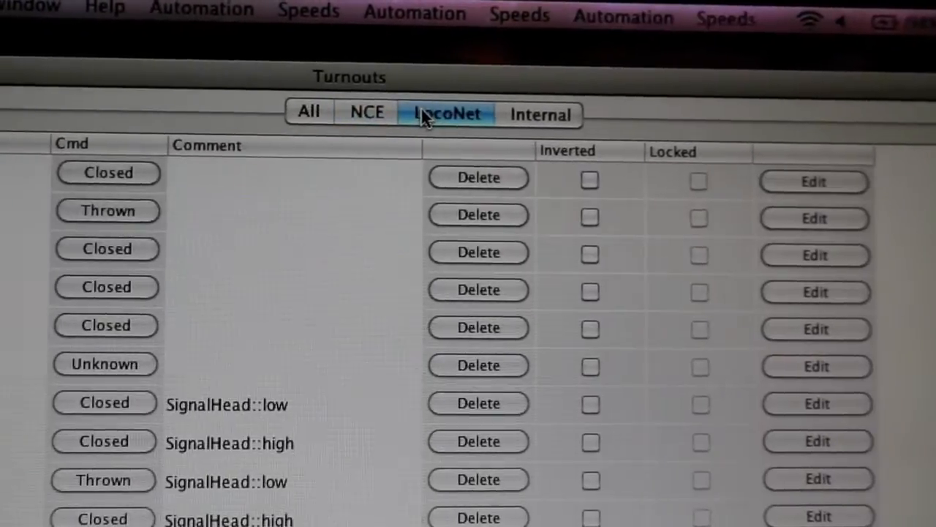
{"action": "left_click", "coordinate": [790, 108]}
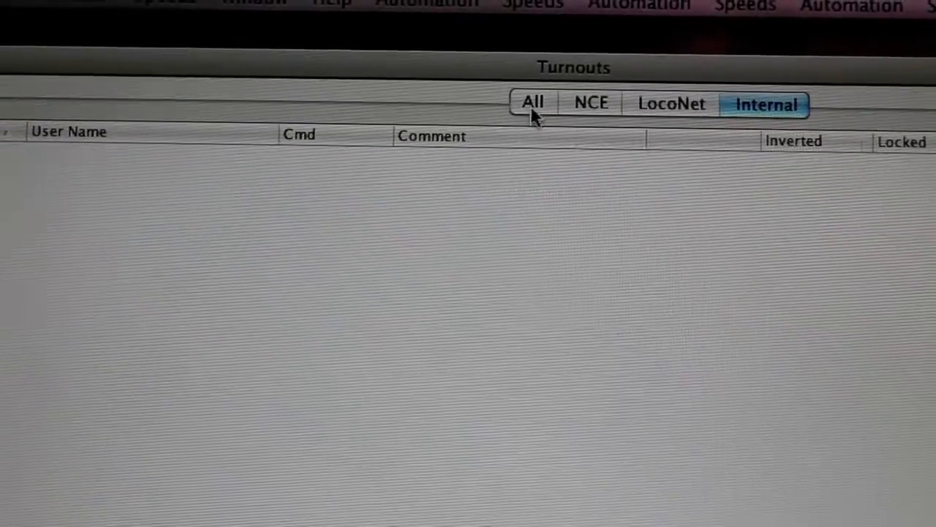
{"action": "left_click", "coordinate": [533, 102]}
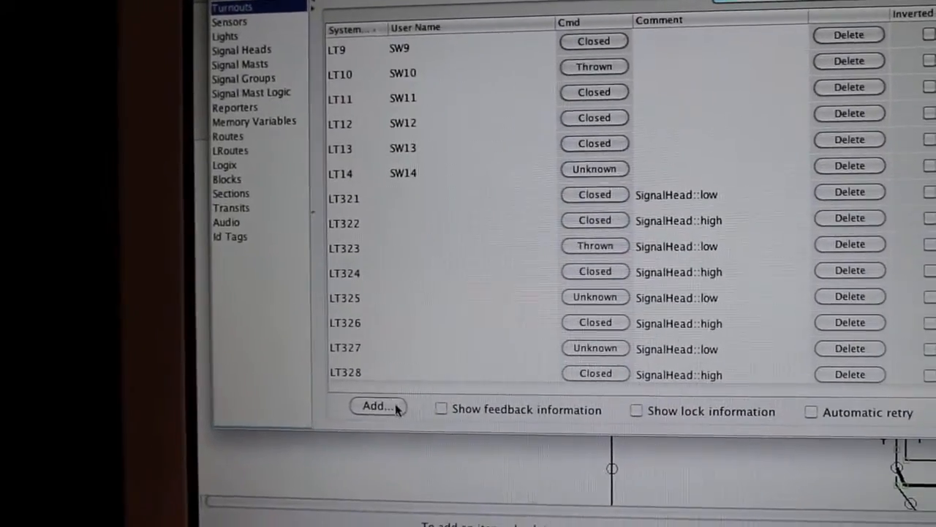
Add an NCE turnout at hardware address 123 with user name 'Test'.
{"action": "left_click", "coordinate": [377, 406]}
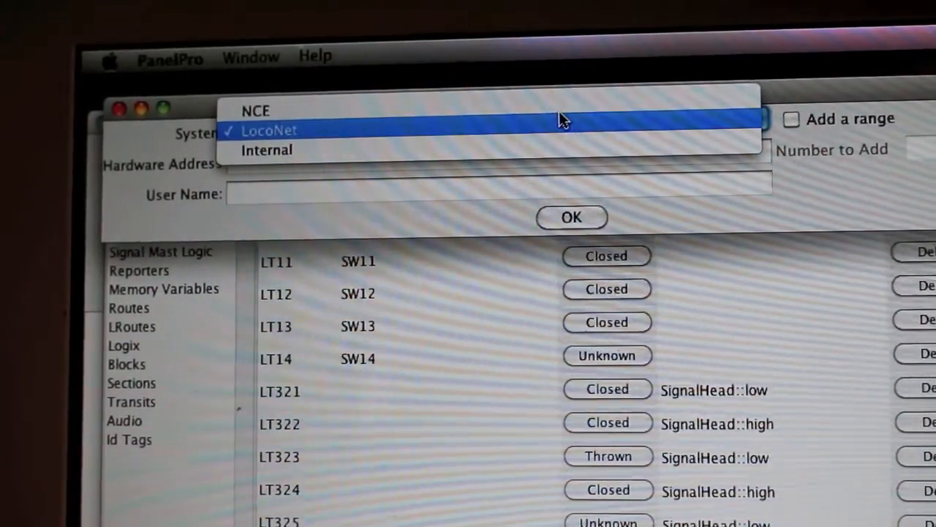
{"action": "left_click", "coordinate": [256, 111]}
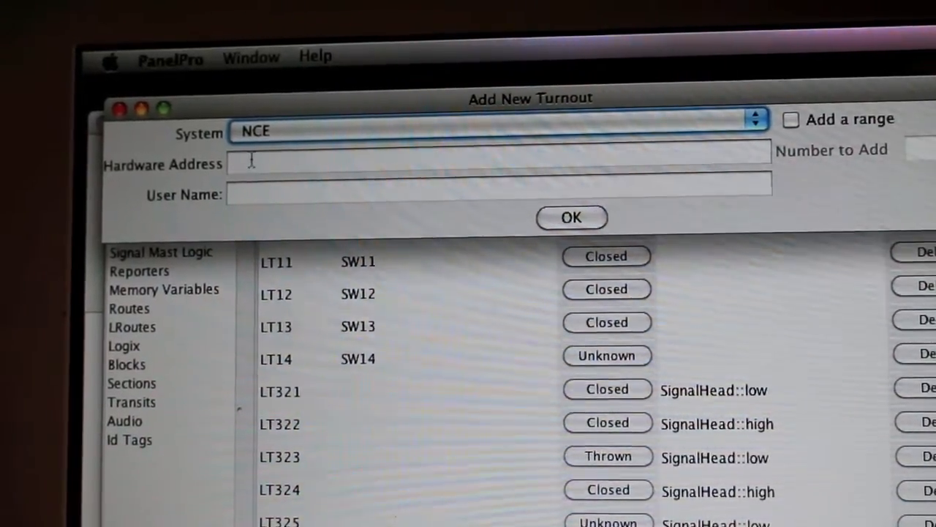
{"action": "type", "text": "123"}
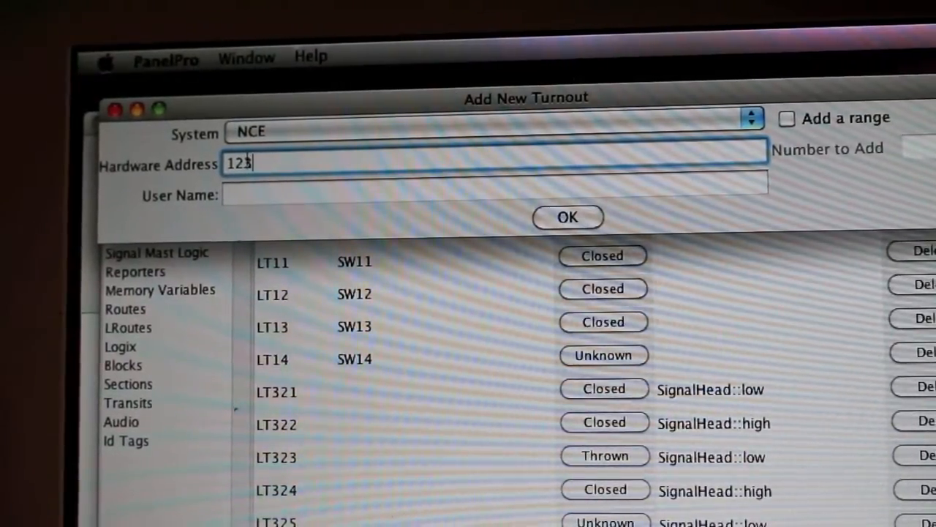
{"action": "left_click", "coordinate": [495, 183]}
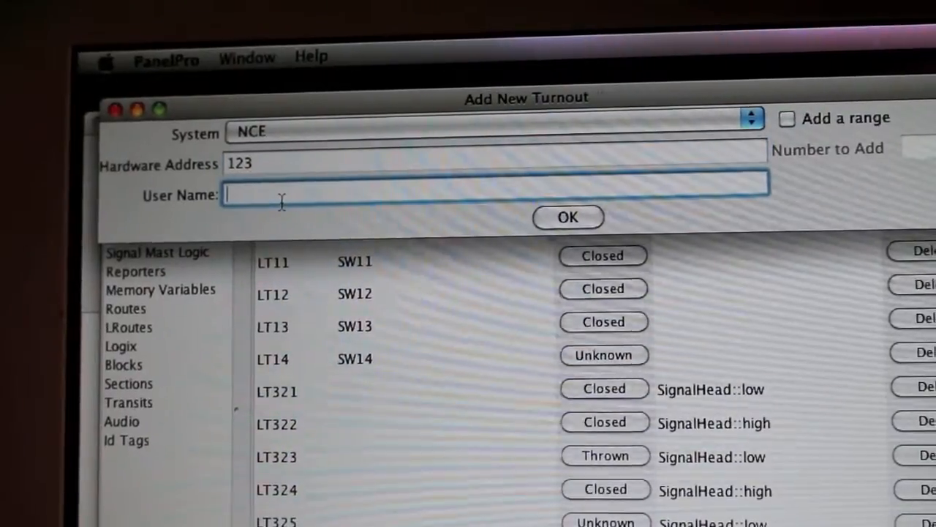
{"action": "type", "text": "Test"}
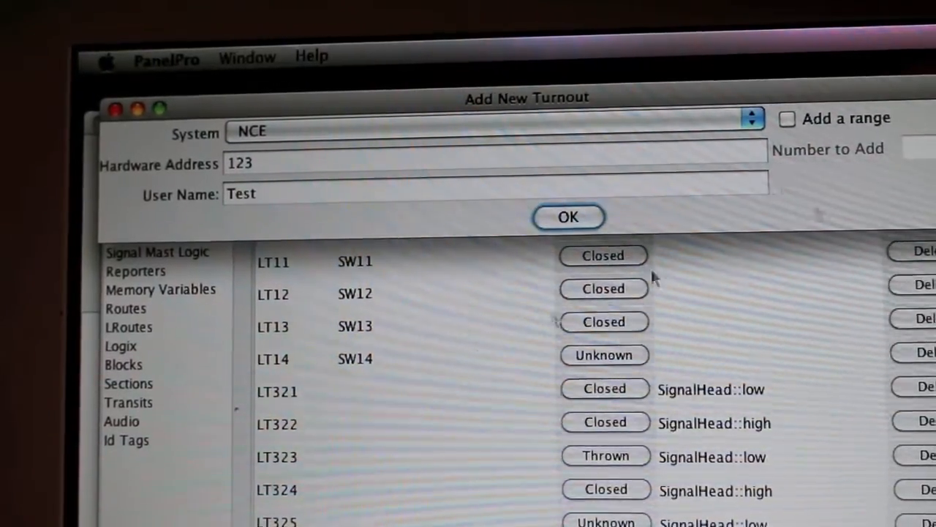
{"action": "left_click", "coordinate": [568, 216]}
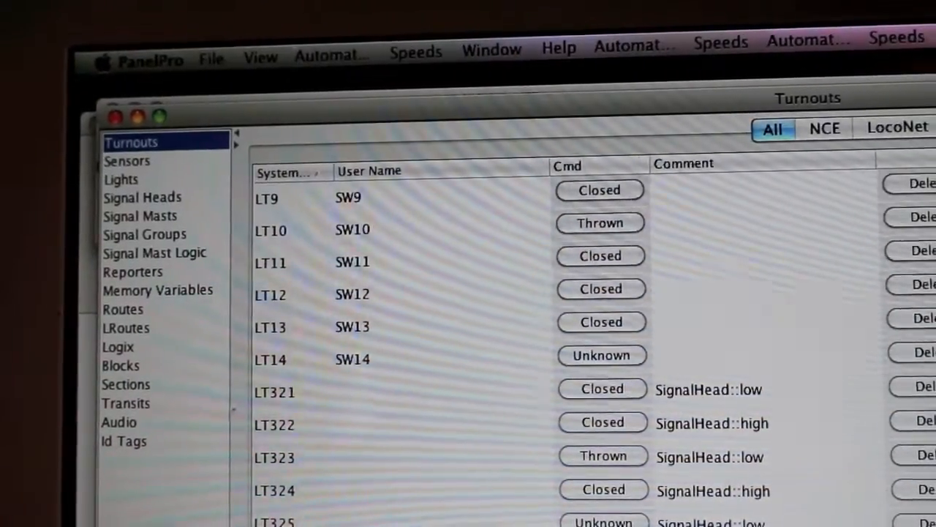
Command NCE turnout NT123 'Test' from Unknown to Closed, then view LocoNet turnouts and Signal Heads.
{"action": "left_click", "coordinate": [825, 128]}
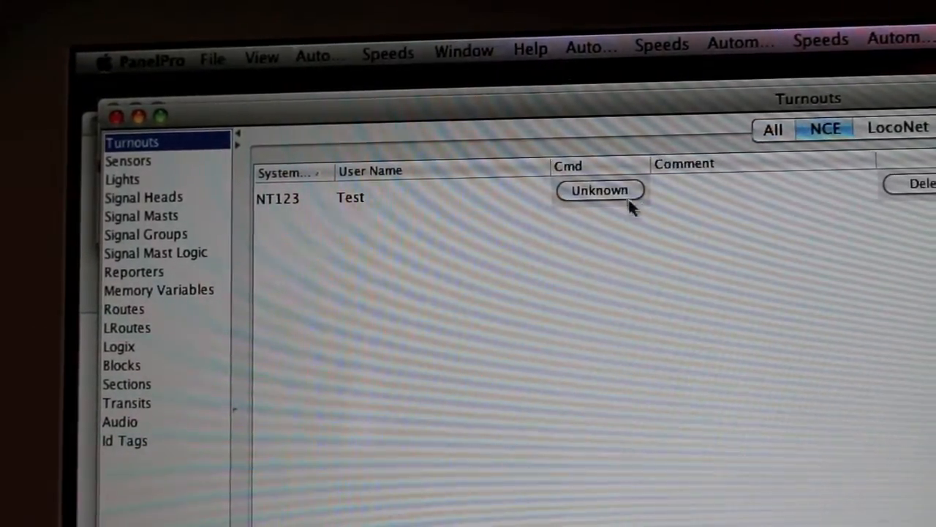
{"action": "left_click", "coordinate": [600, 190]}
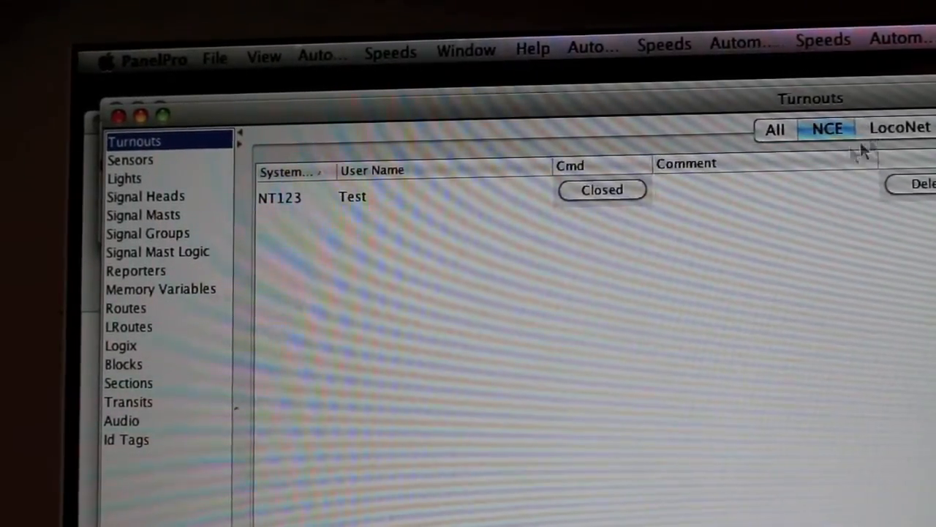
{"action": "left_click", "coordinate": [899, 126]}
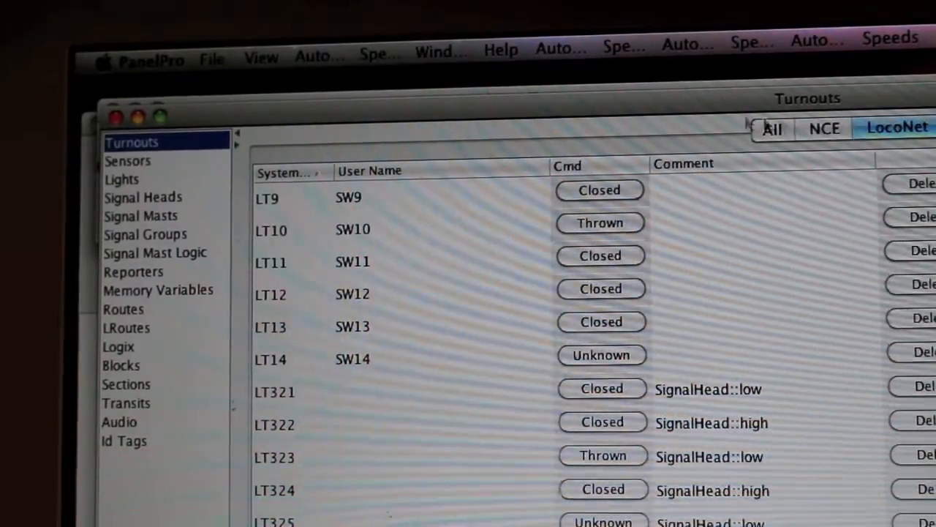
{"action": "left_click", "coordinate": [143, 196]}
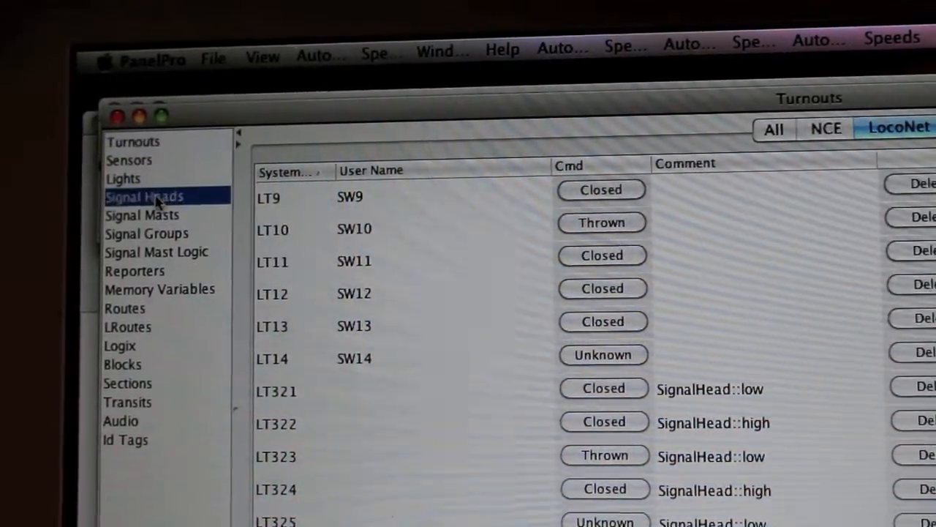
Start an Add New Signal form in Signal Heads and show its signal-type list.
{"action": "left_click", "coordinate": [144, 196]}
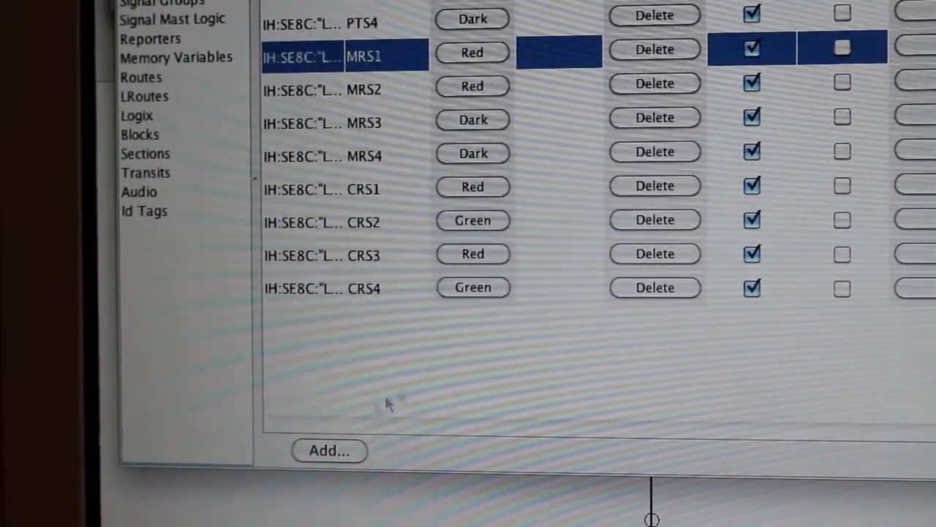
{"action": "left_click", "coordinate": [328, 450]}
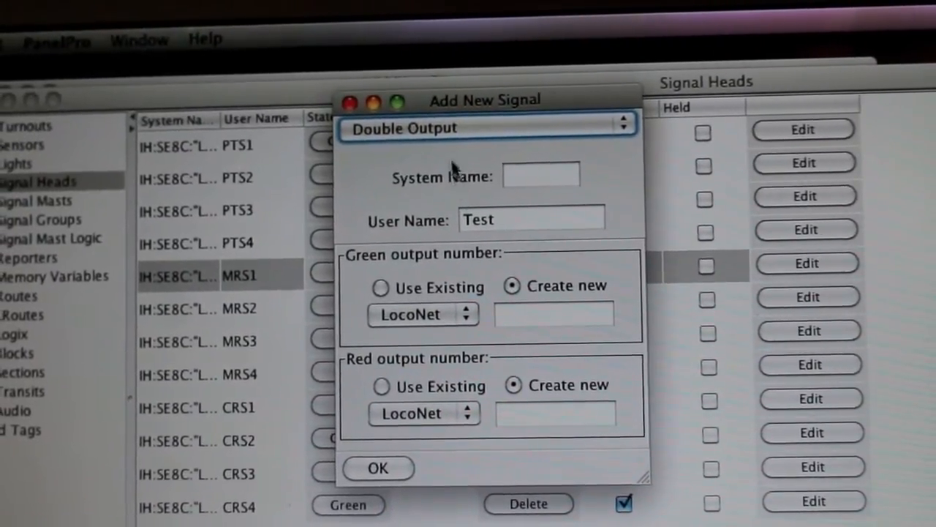
{"action": "left_click", "coordinate": [487, 126]}
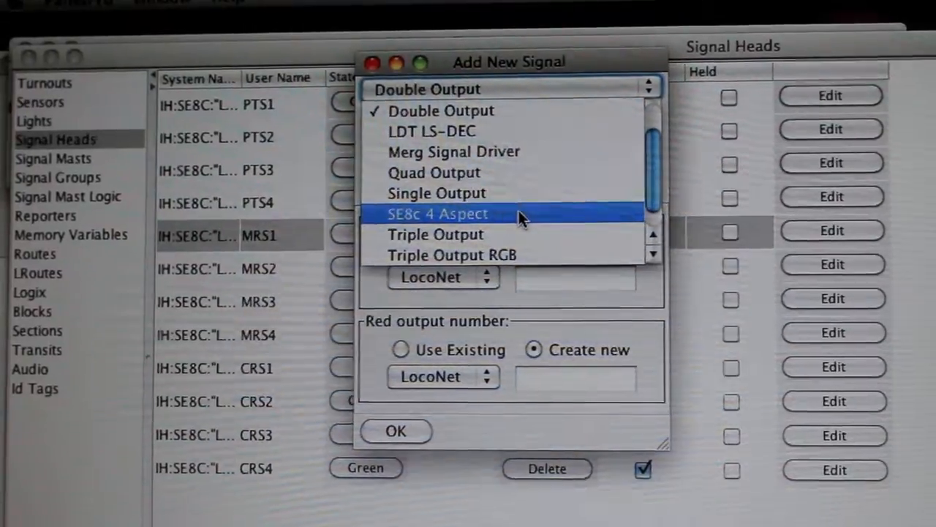
Make the head an SE8c 4 Aspect type using newly created LocoNet turnouts.
{"action": "left_click", "coordinate": [437, 213]}
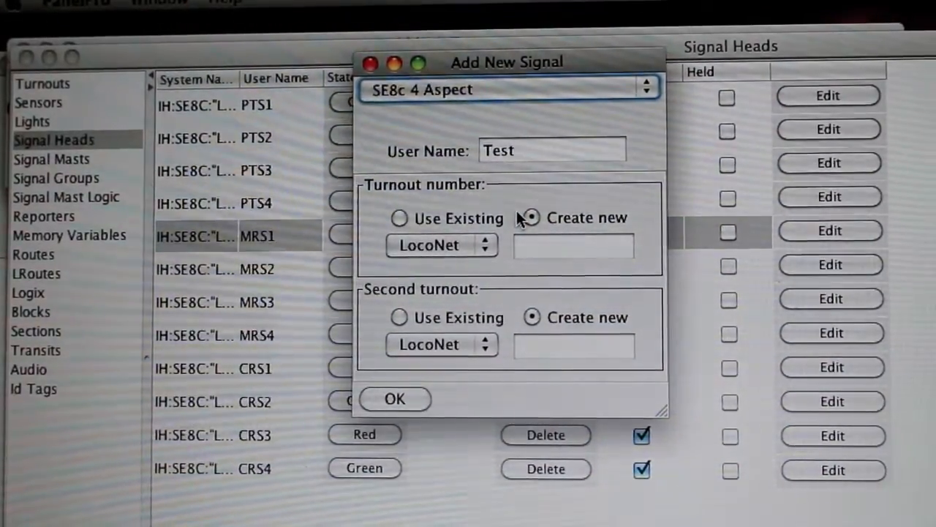
{"action": "left_click", "coordinate": [399, 218]}
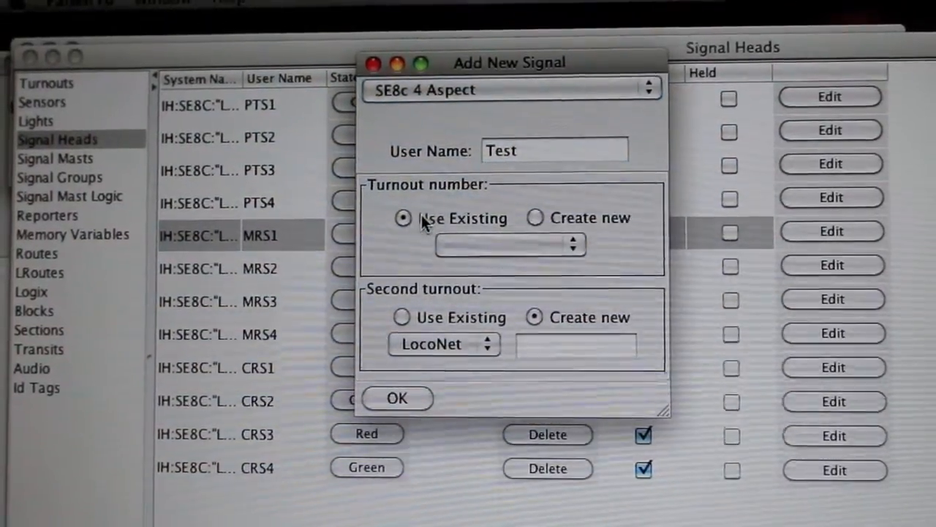
{"action": "left_click", "coordinate": [510, 244]}
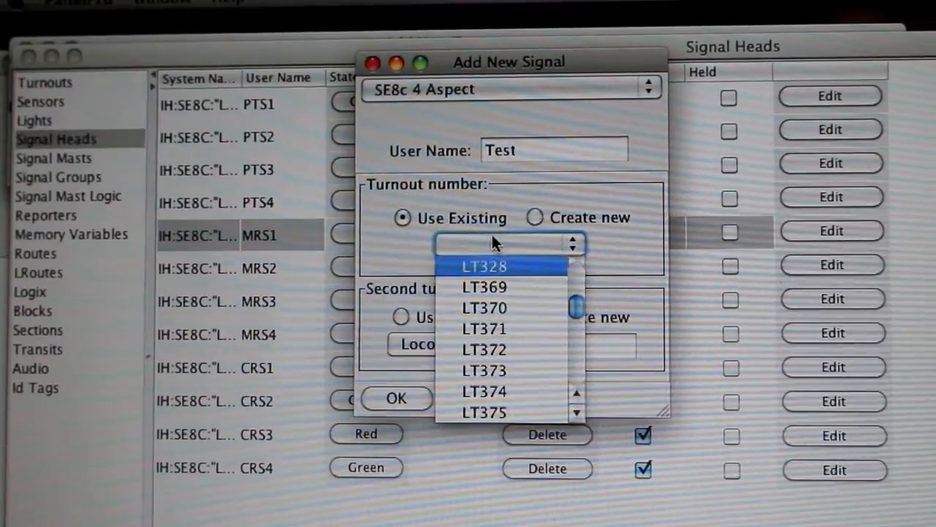
{"action": "left_click", "coordinate": [534, 216]}
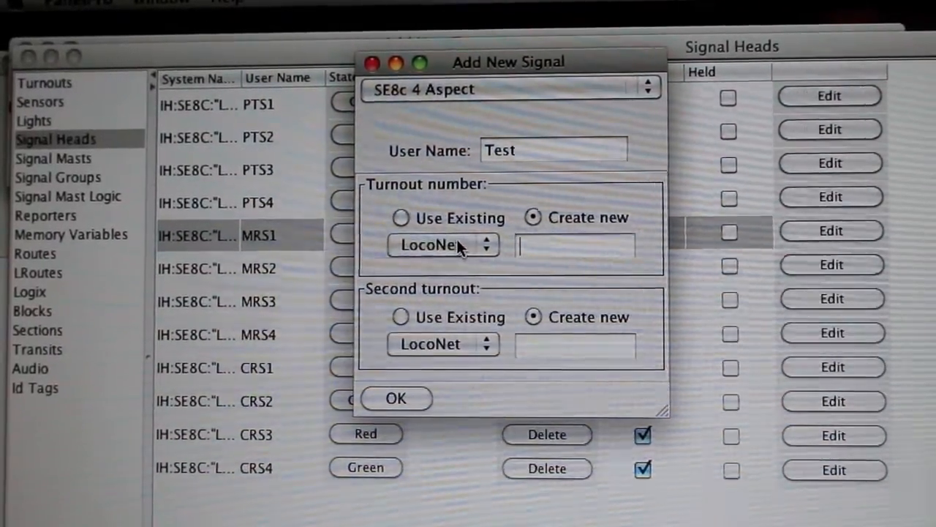
{"action": "left_click", "coordinate": [442, 244]}
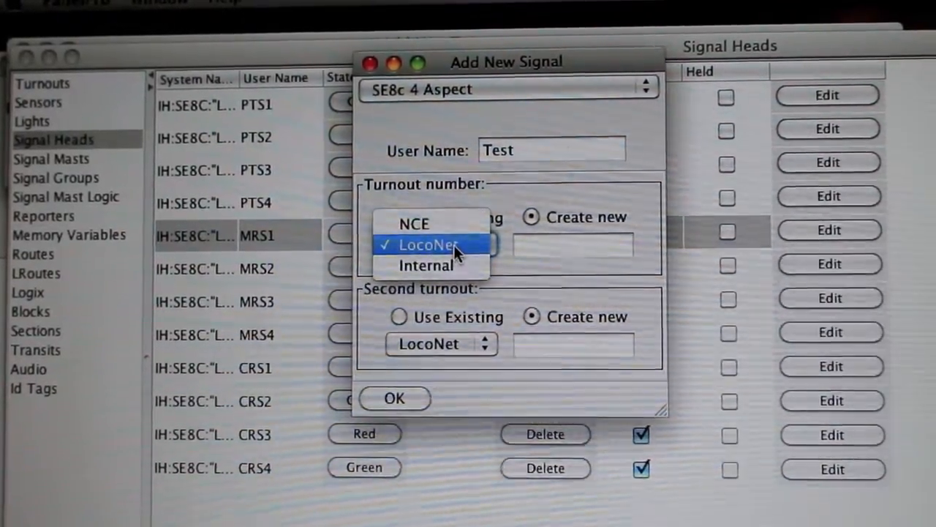
{"action": "left_click", "coordinate": [427, 244]}
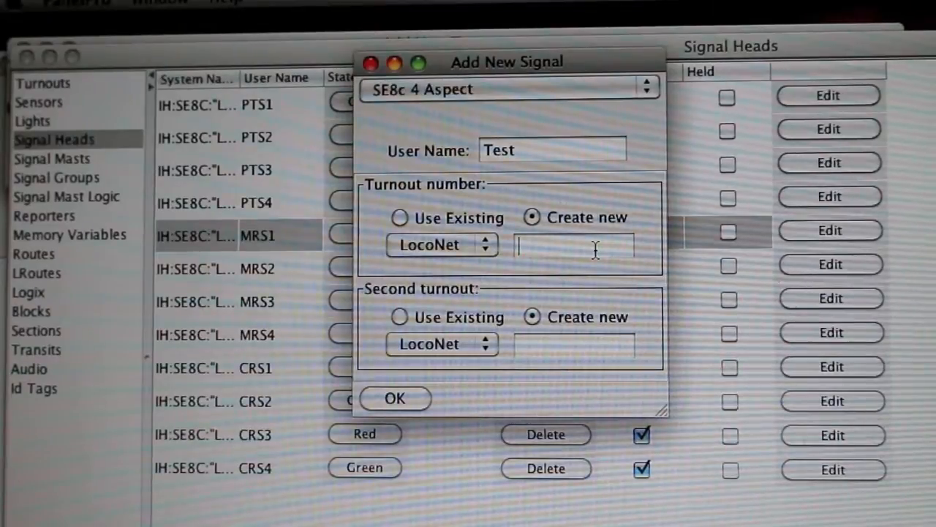
Enter turnout addresses 123 and 124, add signal head 'Test', and close the dialog.
{"action": "type", "text": "23"}
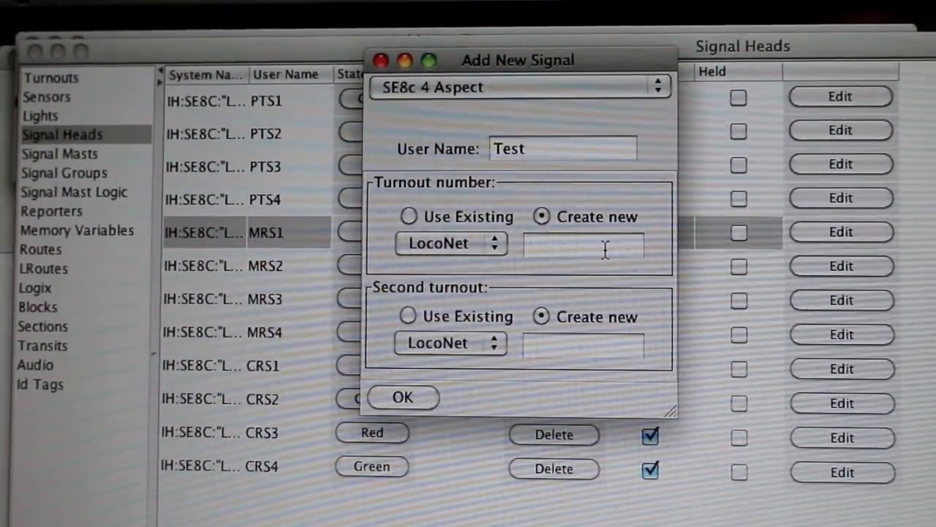
{"action": "type", "text": "123"}
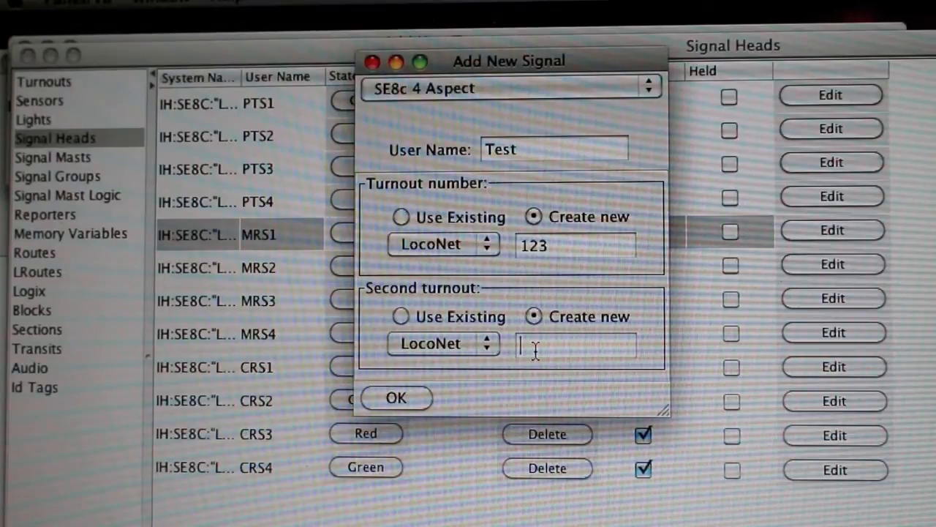
{"action": "type", "text": "124"}
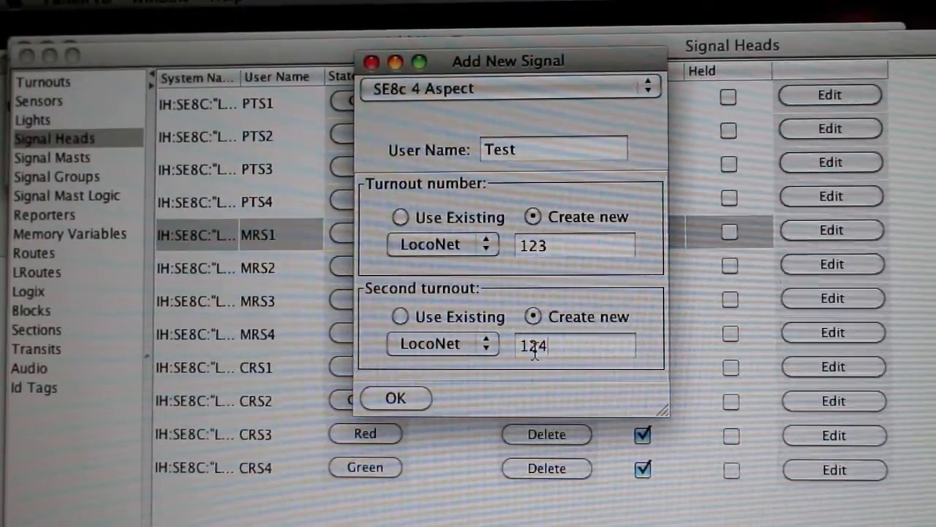
{"action": "left_click", "coordinate": [400, 216]}
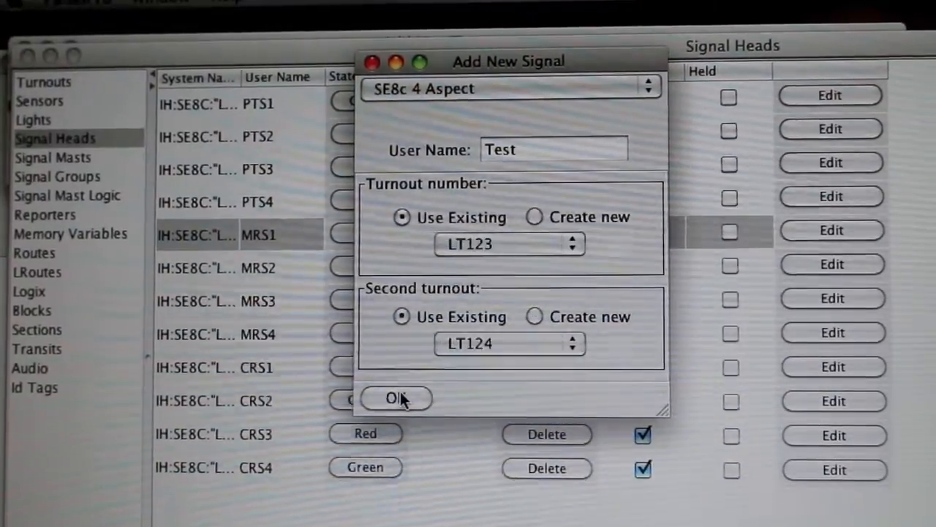
{"action": "left_click", "coordinate": [396, 398]}
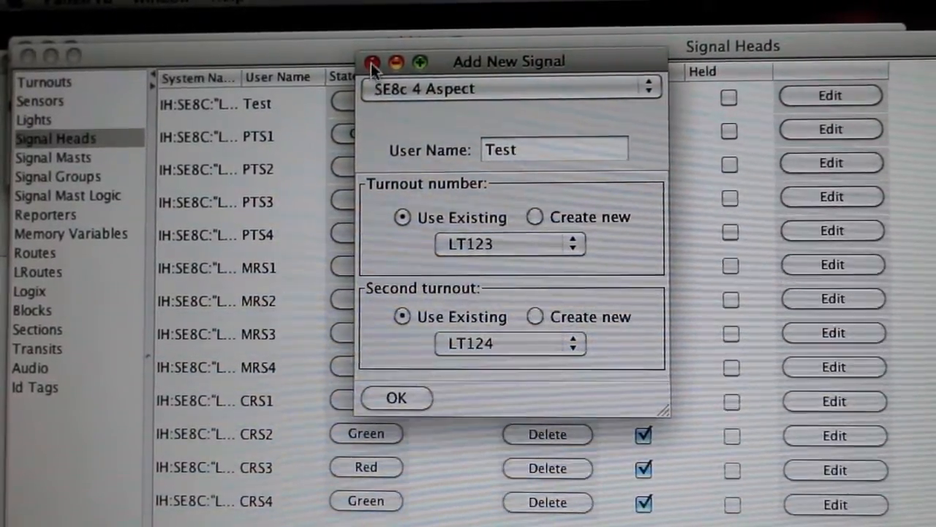
{"action": "left_click", "coordinate": [373, 61]}
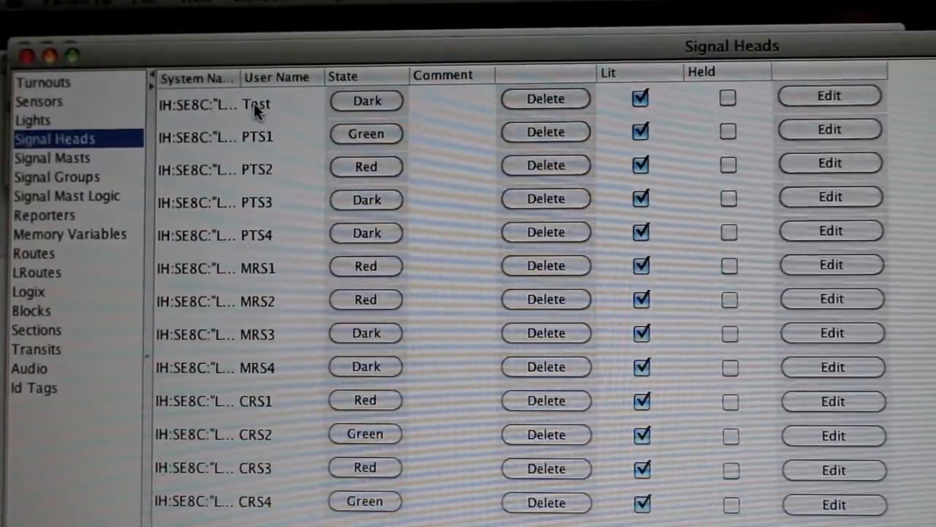
Select signal head 'Test' and cycle its aspect through Red and Green to Flashing Green.
{"action": "left_click", "coordinate": [256, 103]}
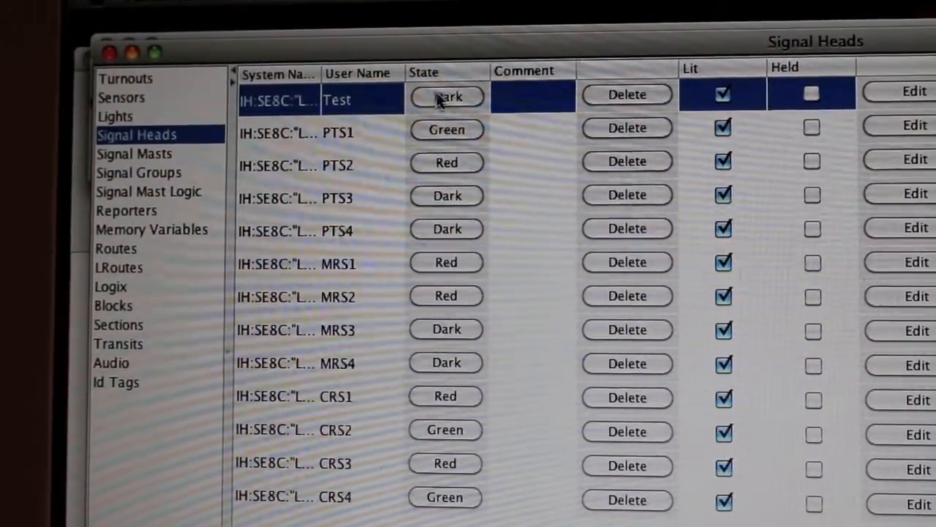
{"action": "left_click", "coordinate": [447, 96]}
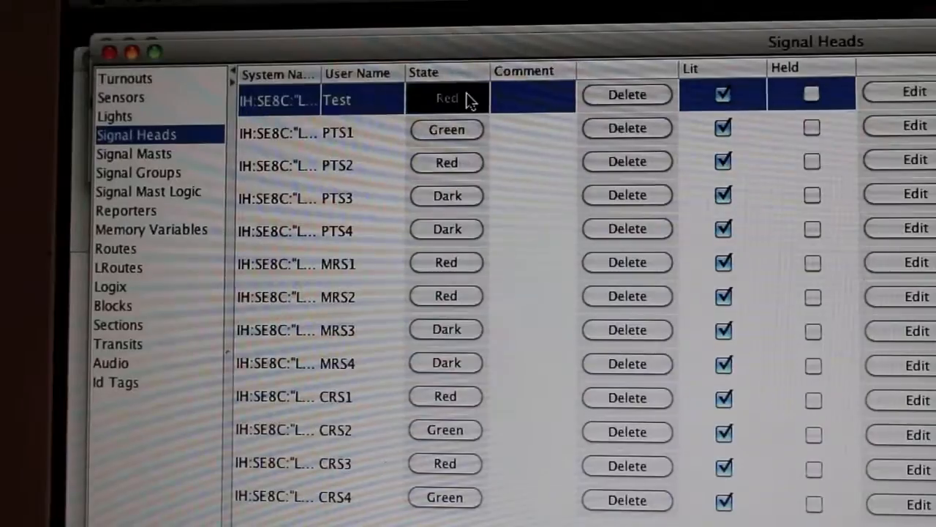
{"action": "left_click", "coordinate": [447, 99]}
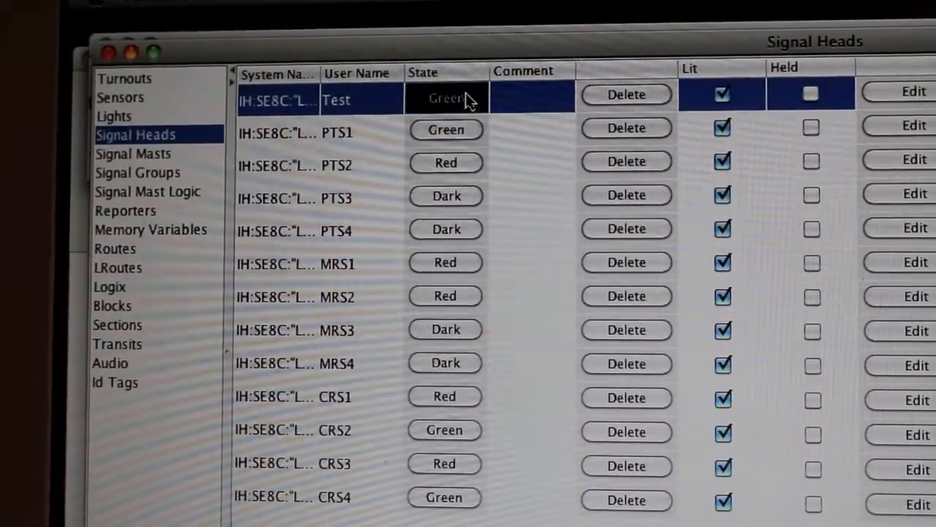
{"action": "left_click", "coordinate": [447, 99]}
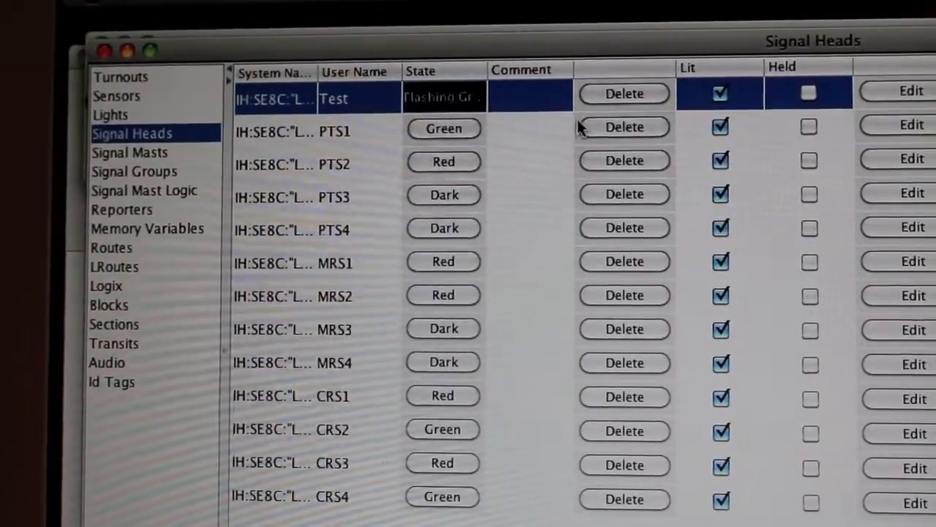
Switch to the My Layout Layout Editor window.
{"action": "left_click", "coordinate": [443, 96]}
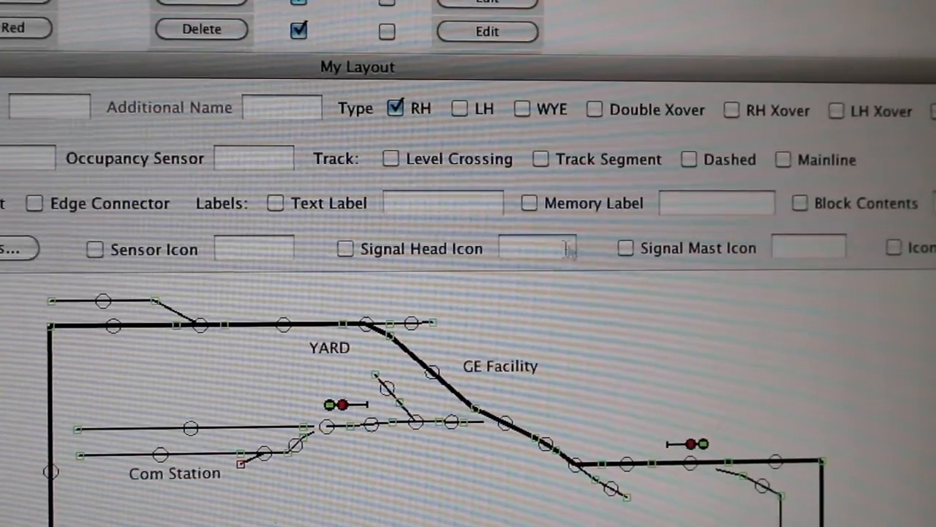
Place a Signal Head Icon for 'Test' right of GE Facility and set it to red.
{"action": "left_click", "coordinate": [346, 248]}
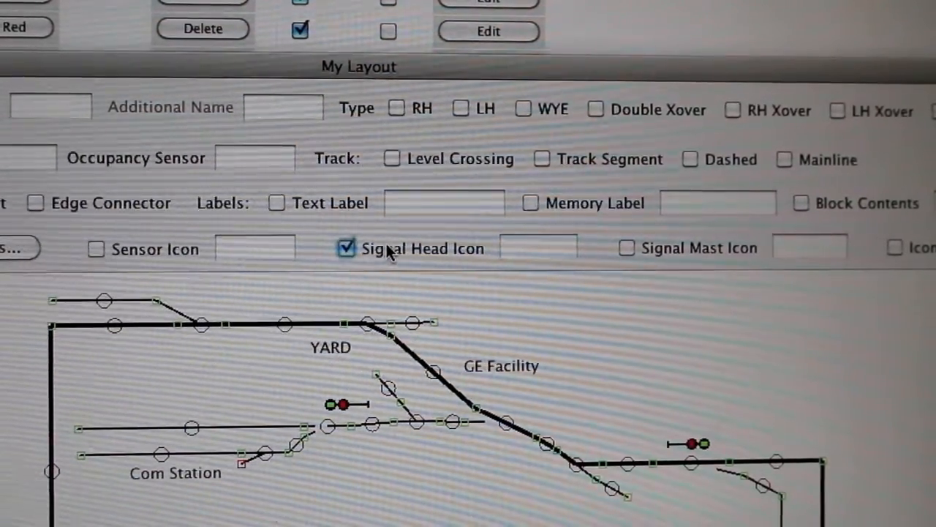
{"action": "left_click", "coordinate": [538, 247]}
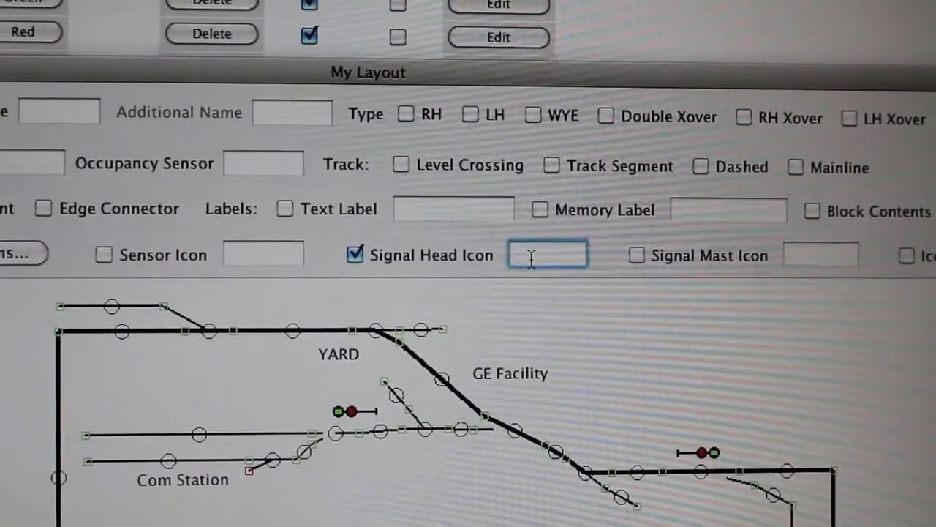
{"action": "type", "text": "Test"}
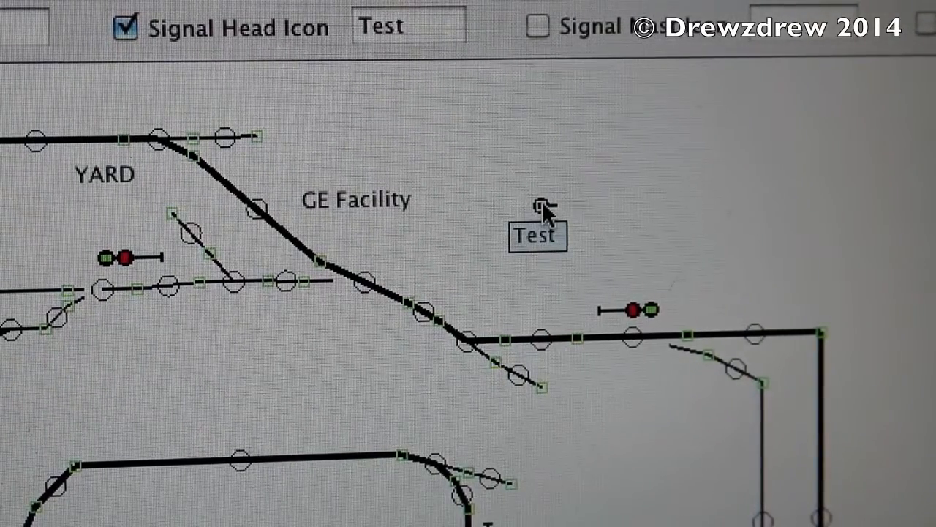
{"action": "mouse_move", "coordinate": [600, 245]}
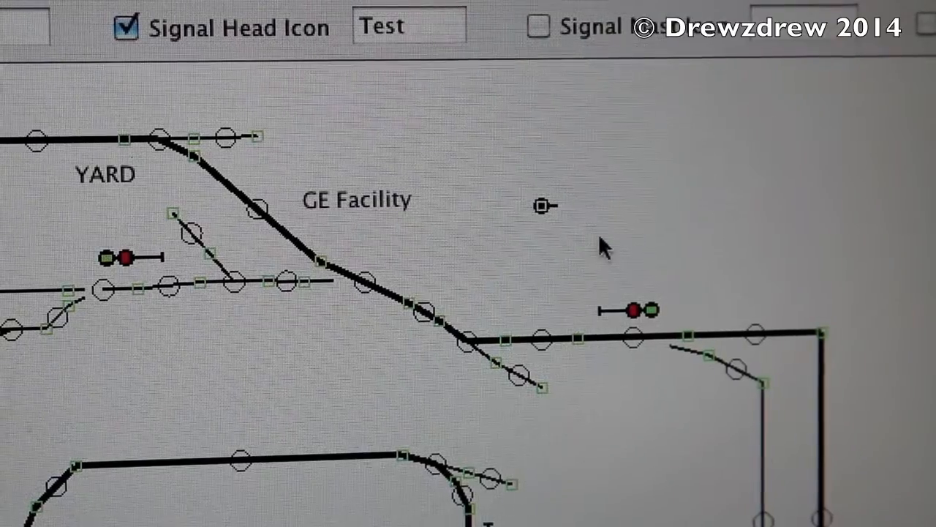
{"action": "left_click", "coordinate": [542, 205]}
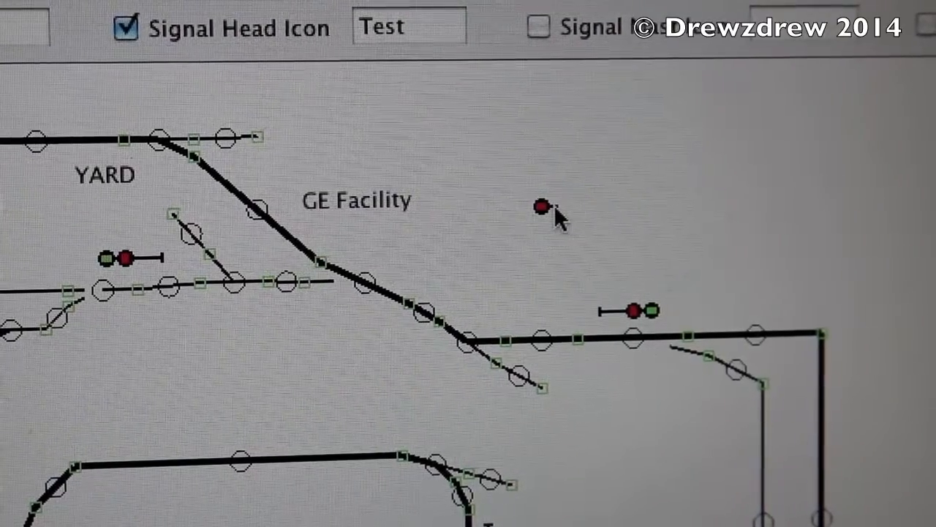